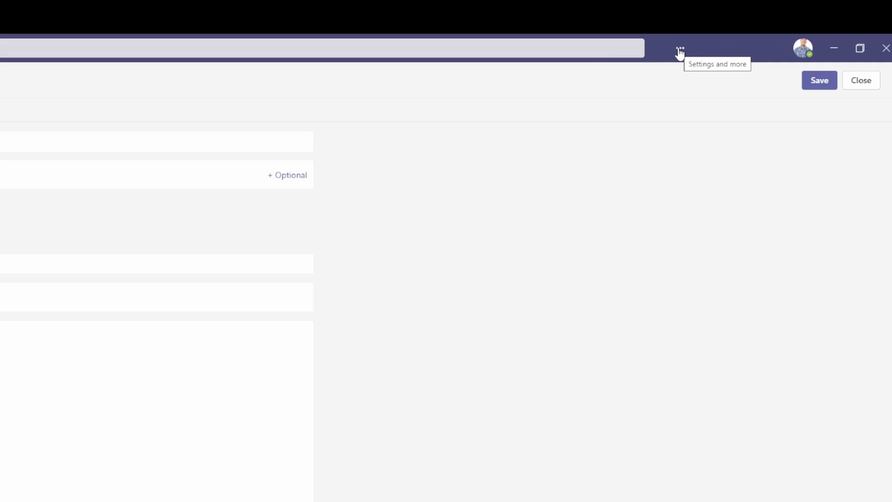
Step: Bring up the Teams Settings window from the title-bar menu, landing on the General page
click(681, 47)
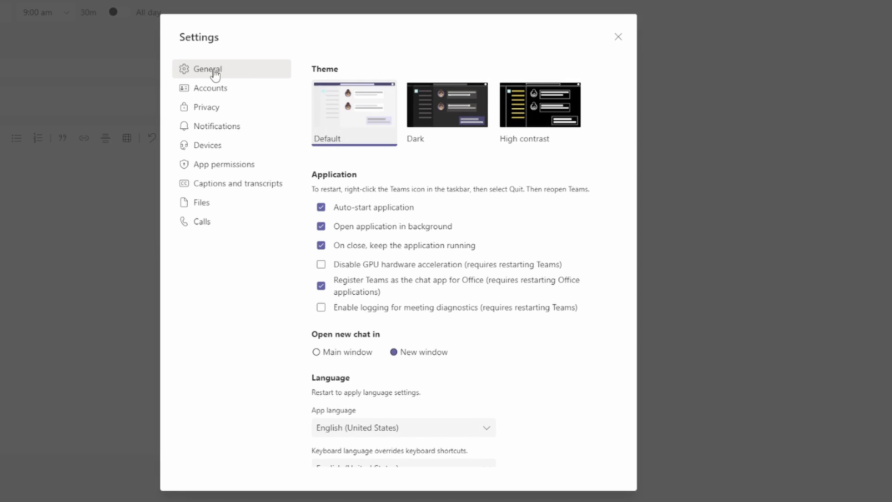
mouse_move(206, 107)
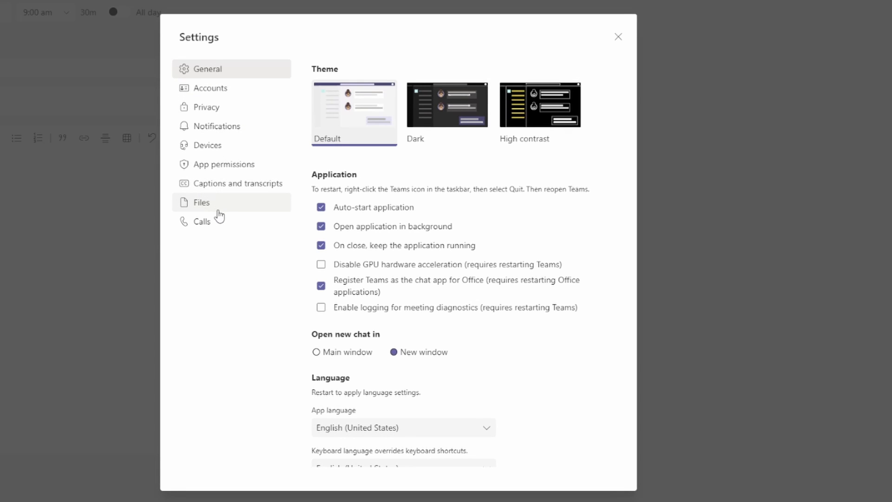
Step: Switch Settings to the Files page showing the file open preference currently set to Teams
click(200, 202)
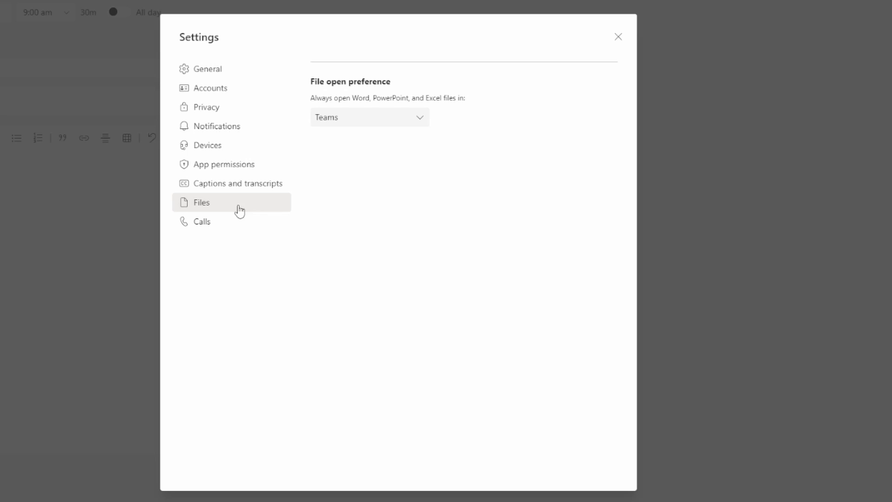
mouse_move(318, 80)
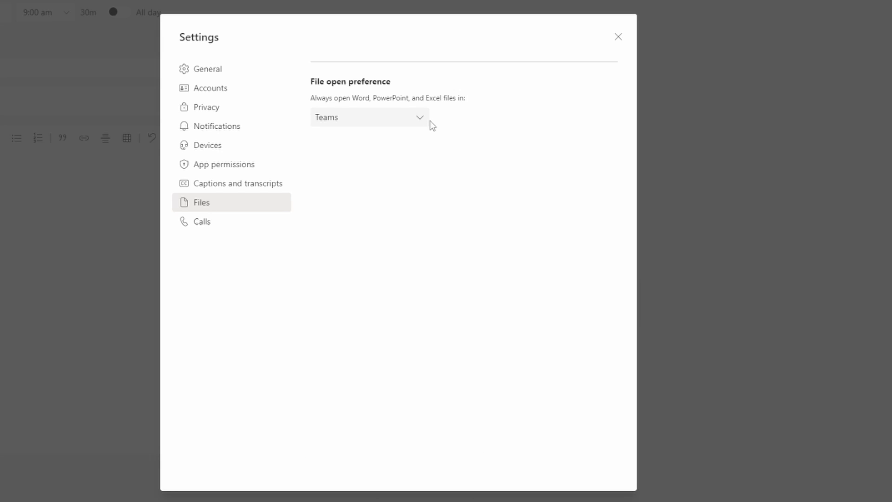
Step: Set 'Always open Word, PowerPoint, and Excel files in' to Desktop app
click(369, 117)
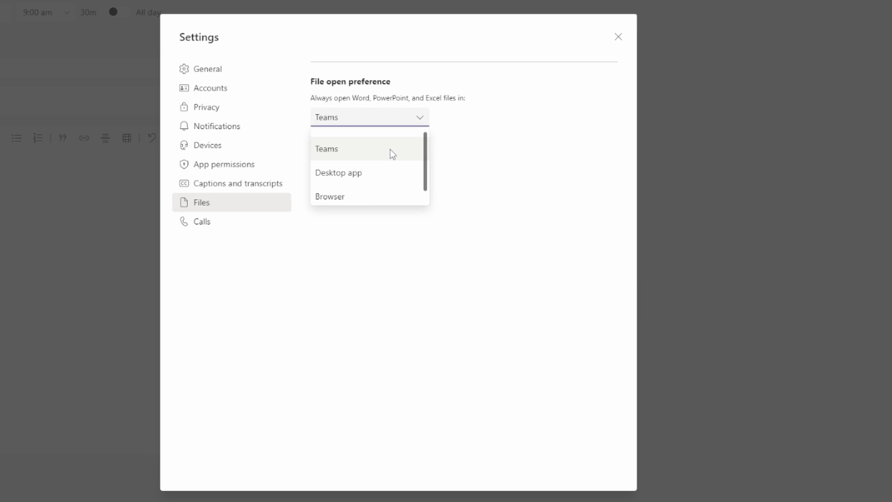
mouse_move(389, 173)
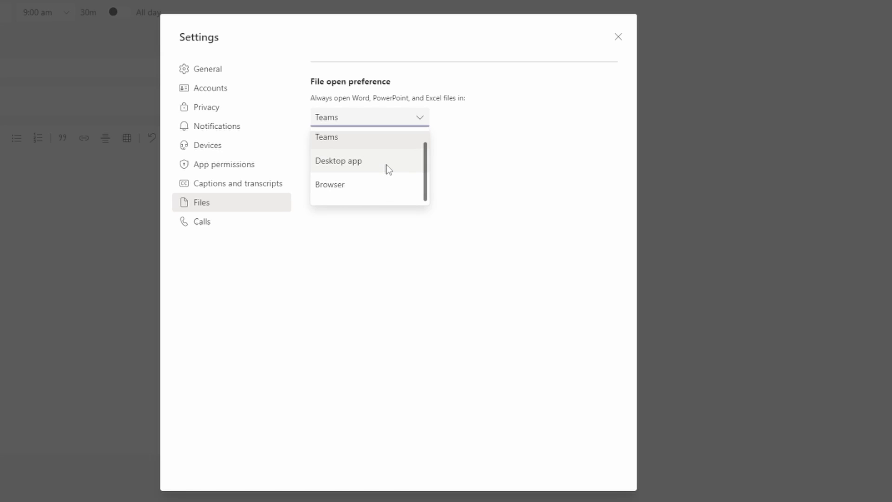
click(339, 161)
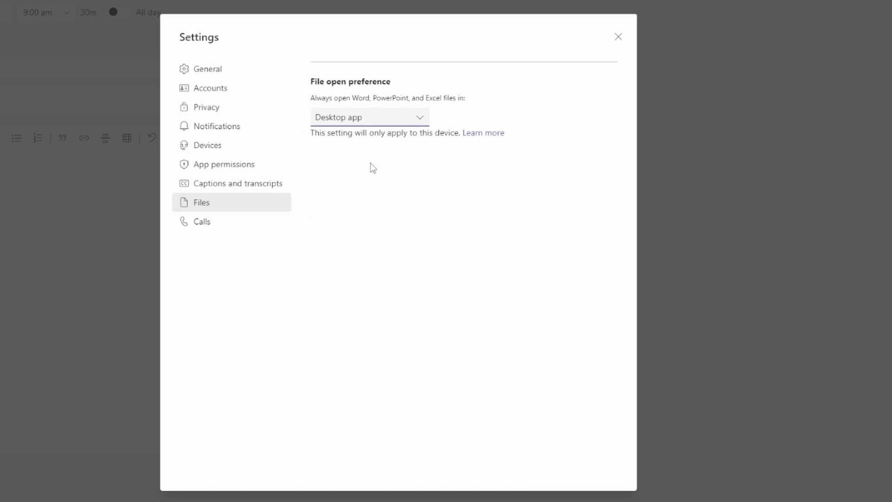
mouse_move(363, 145)
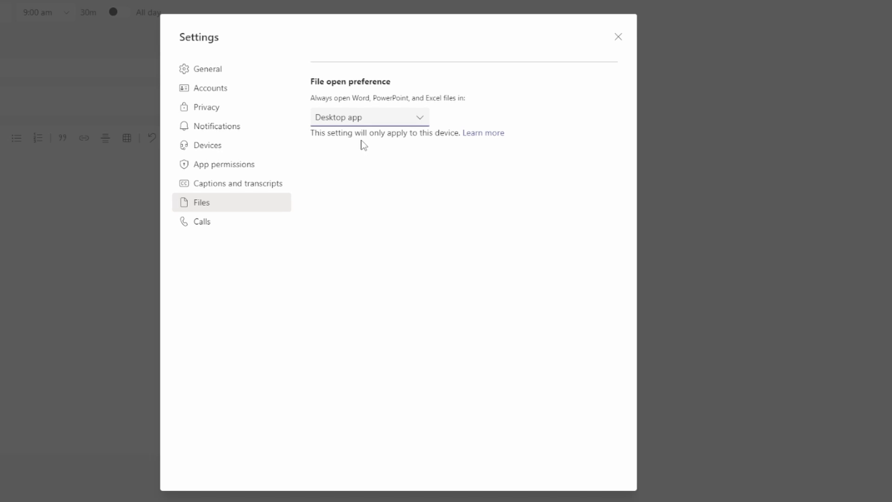
mouse_move(362, 139)
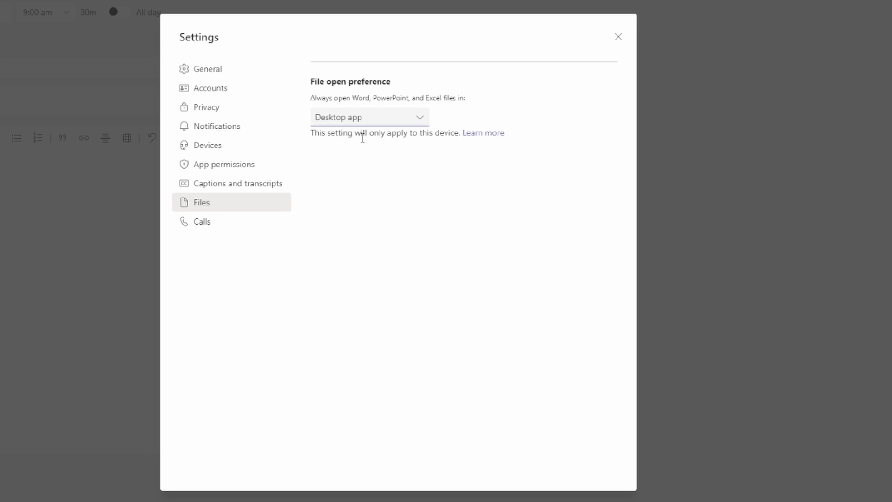